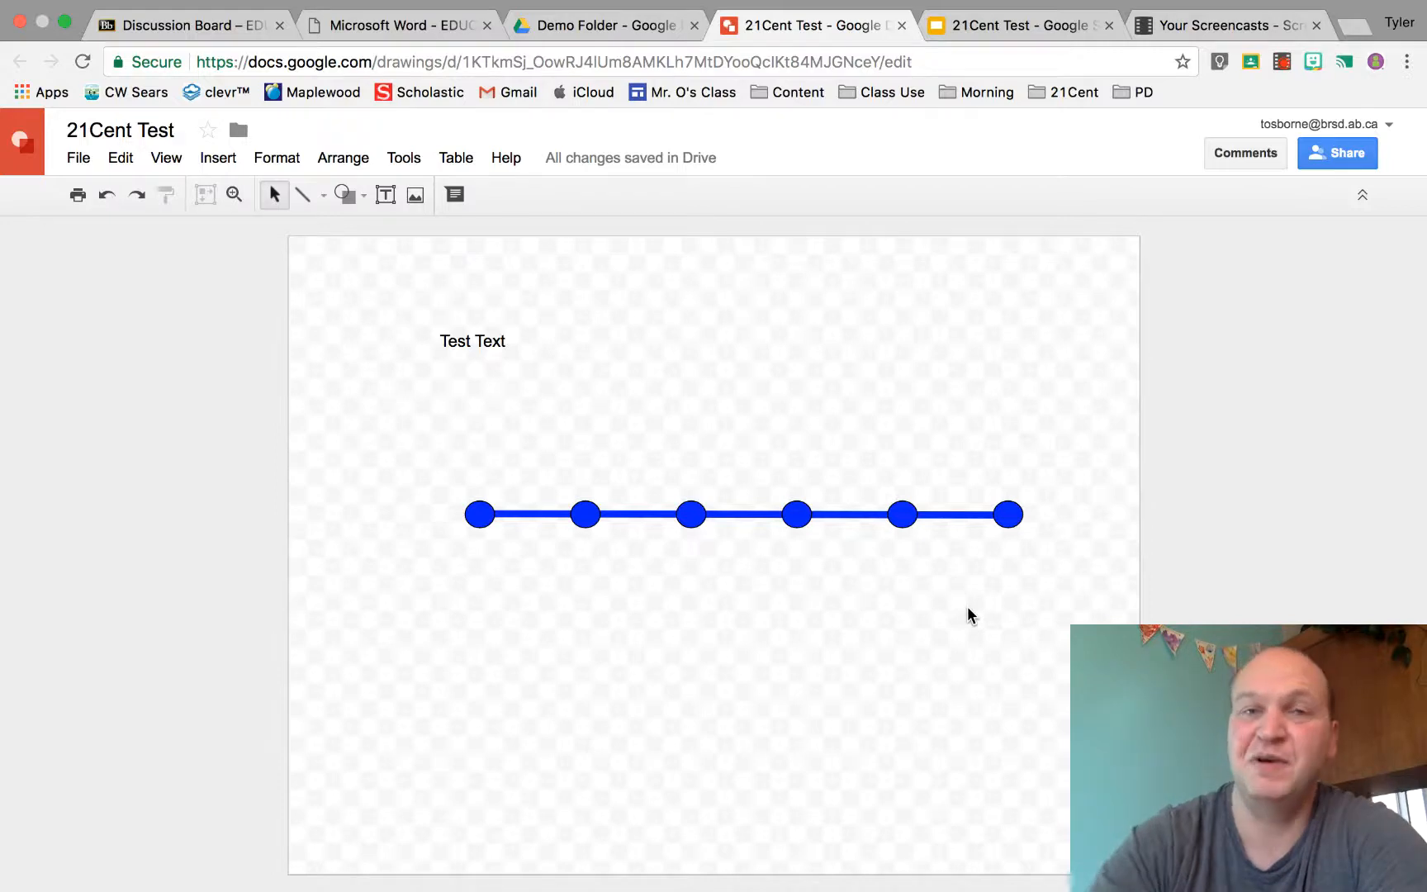
mouse_move(850, 568)
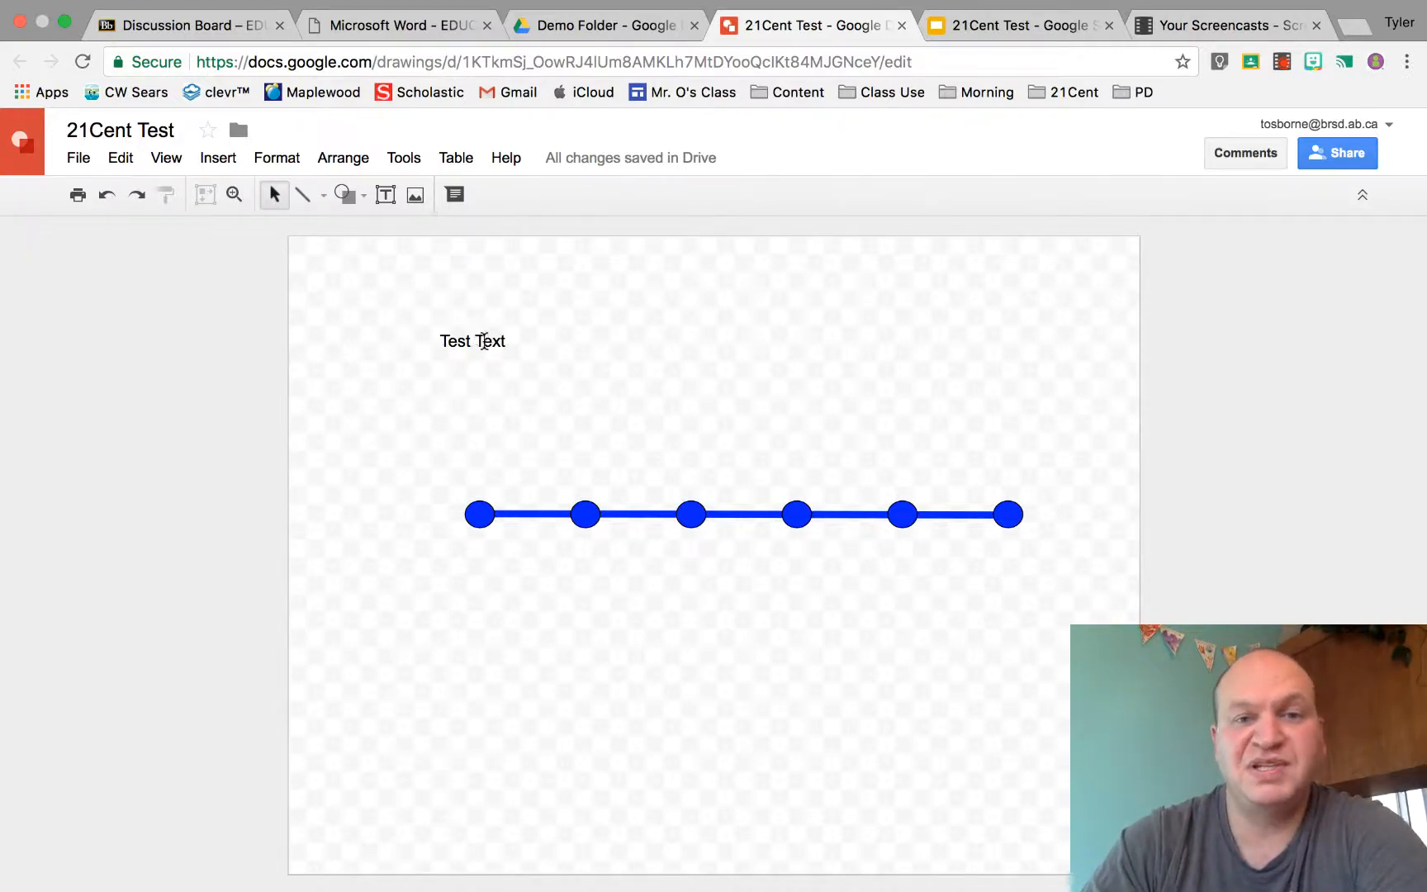
mouse_move(429, 326)
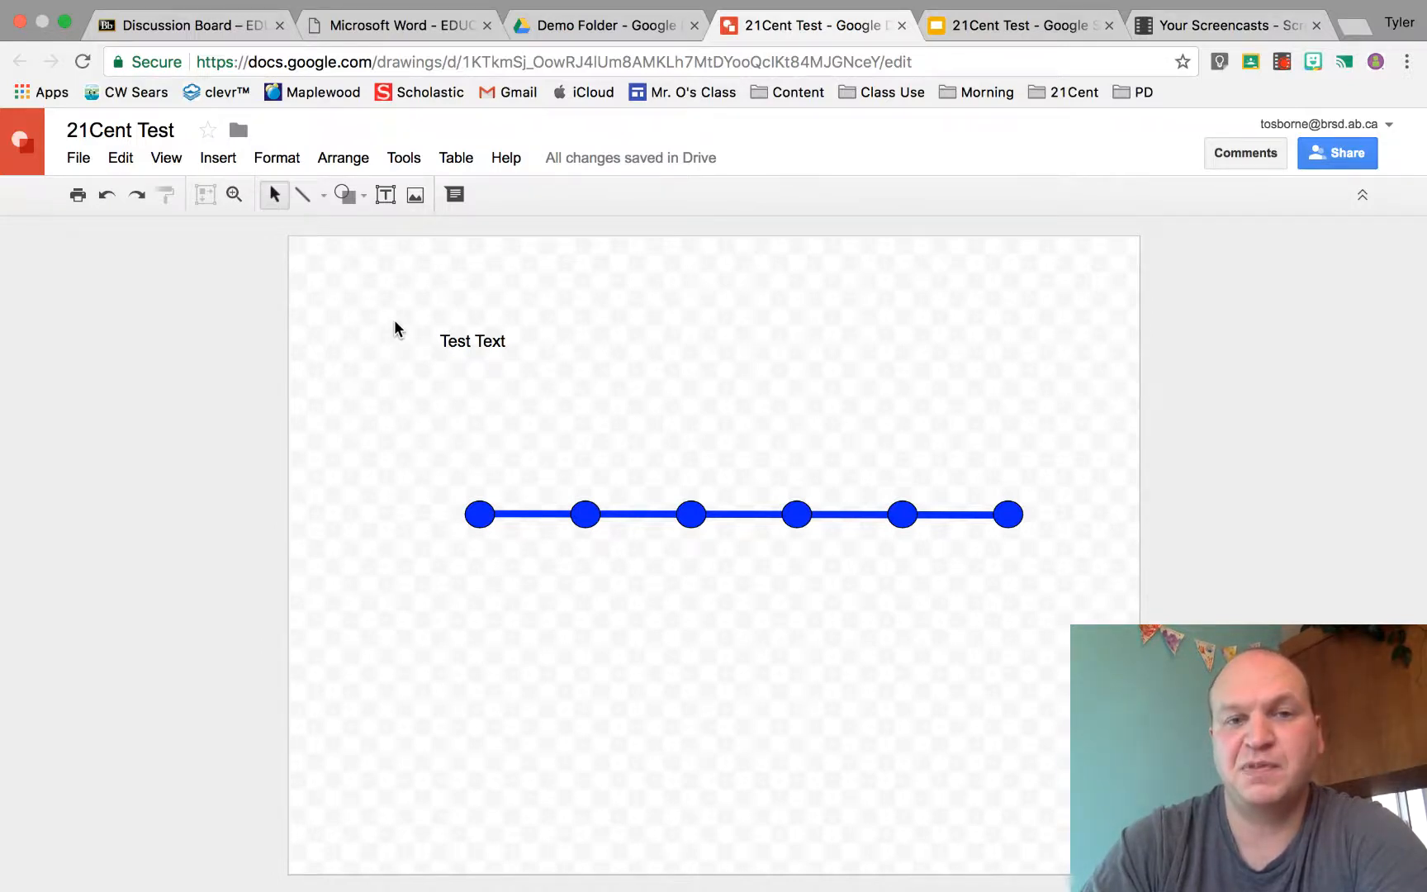
mouse_move(404, 331)
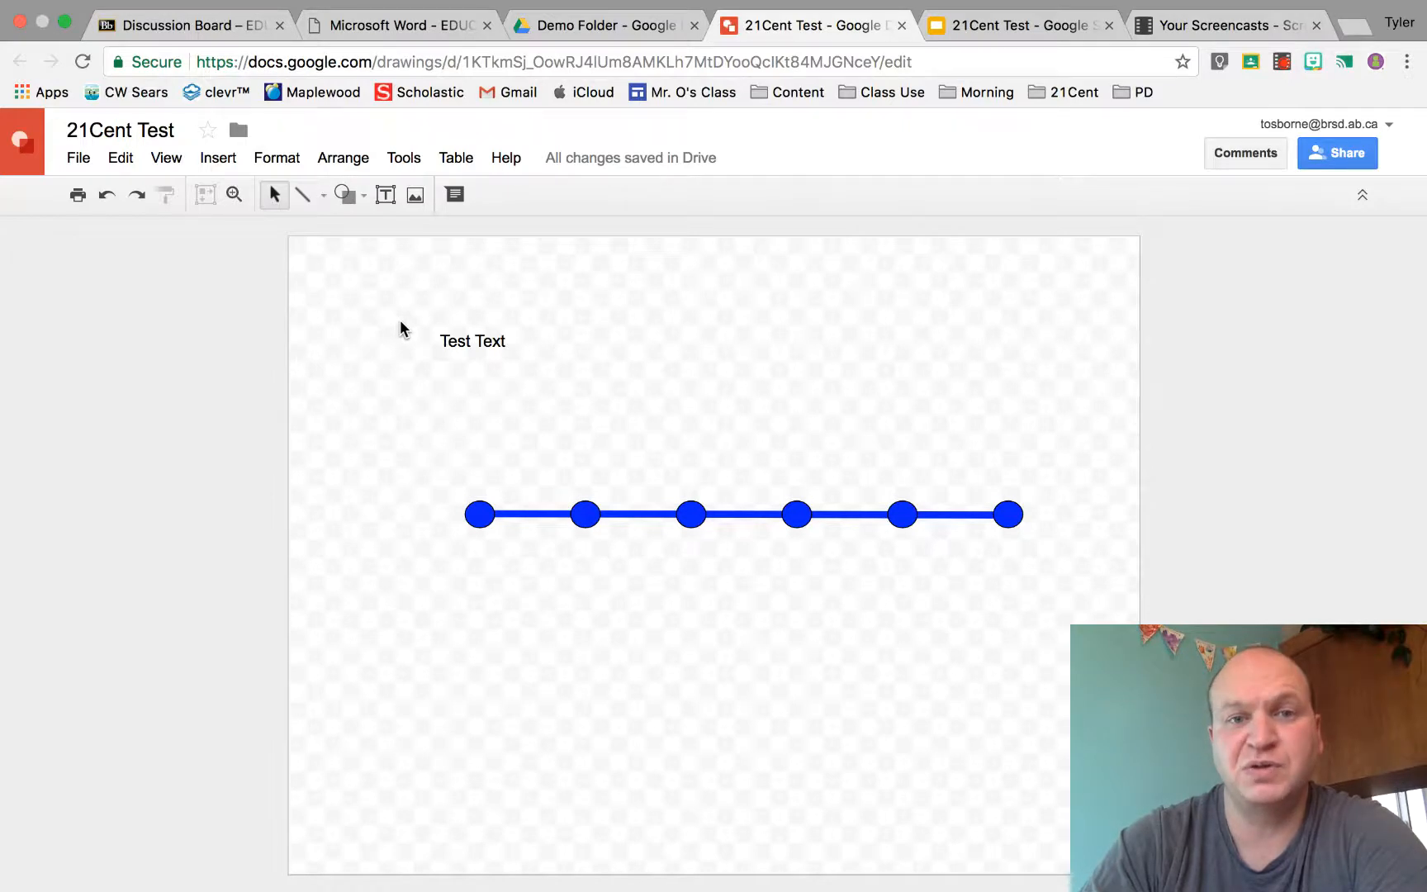
mouse_move(433, 323)
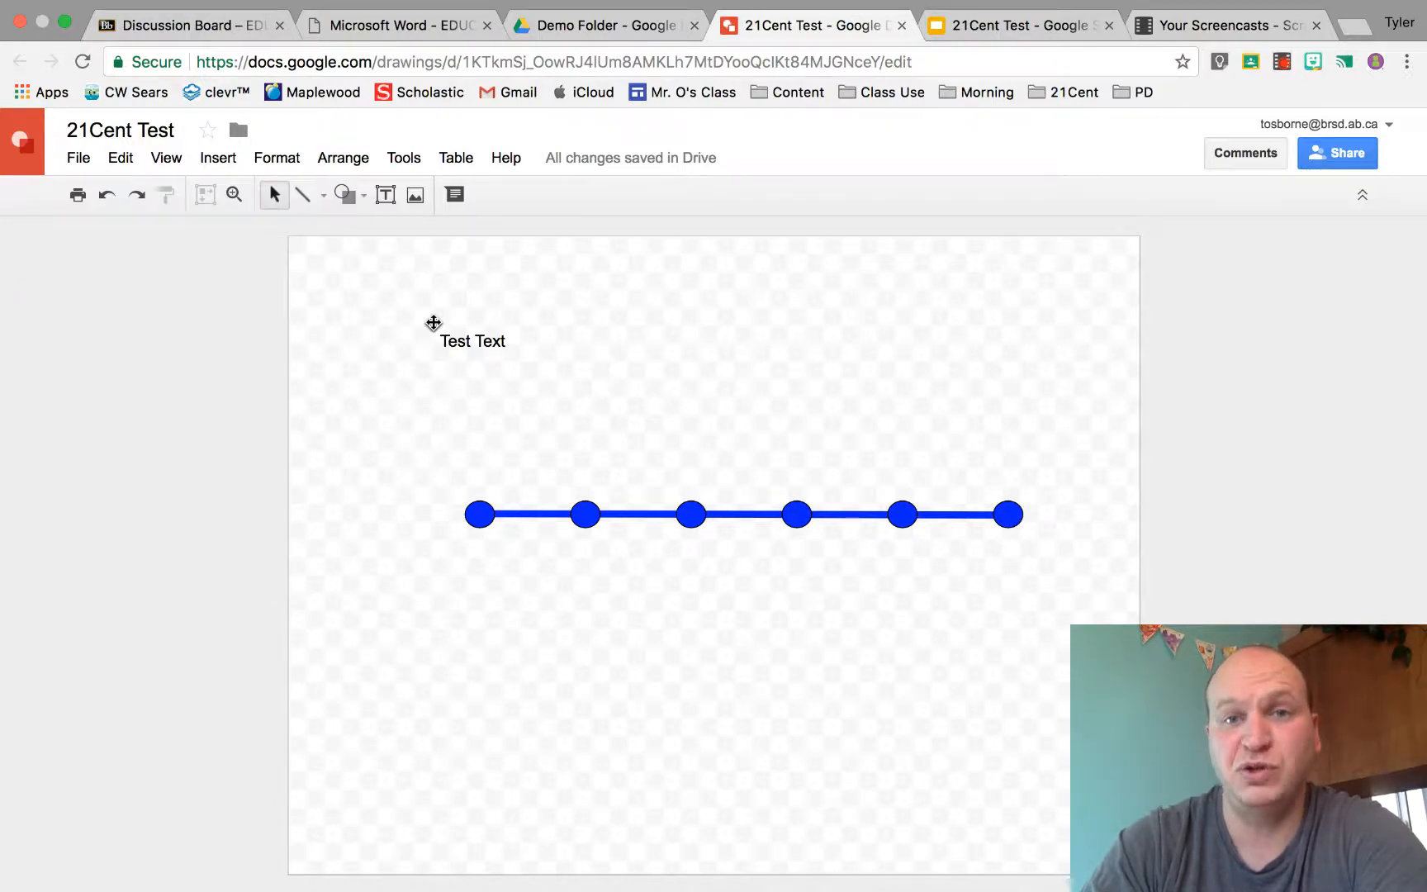
mouse_move(446, 330)
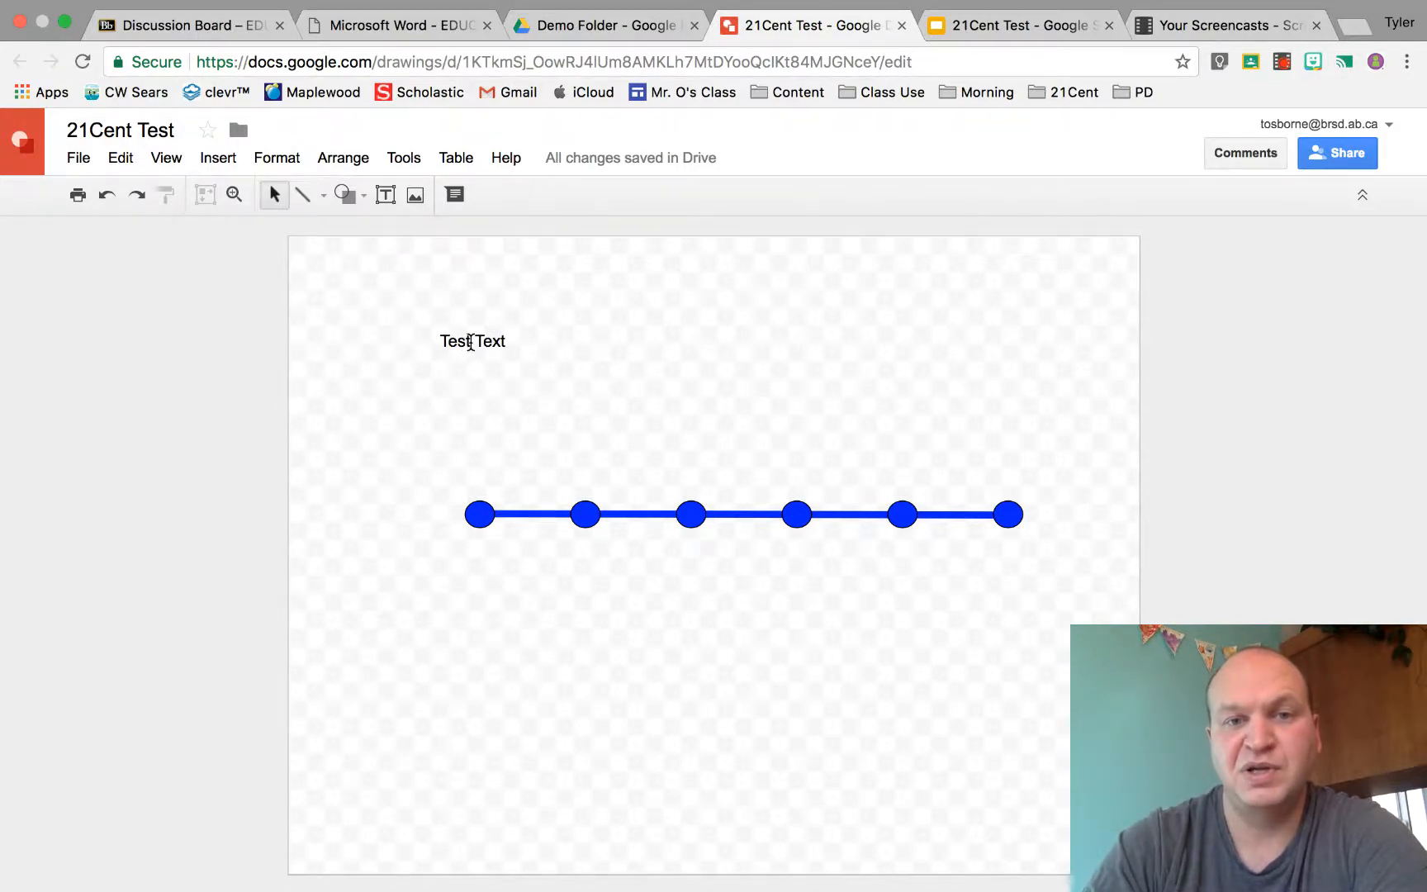
Edit the 'Test Text' label back to its original wording, then select the whole text box.
click(472, 341)
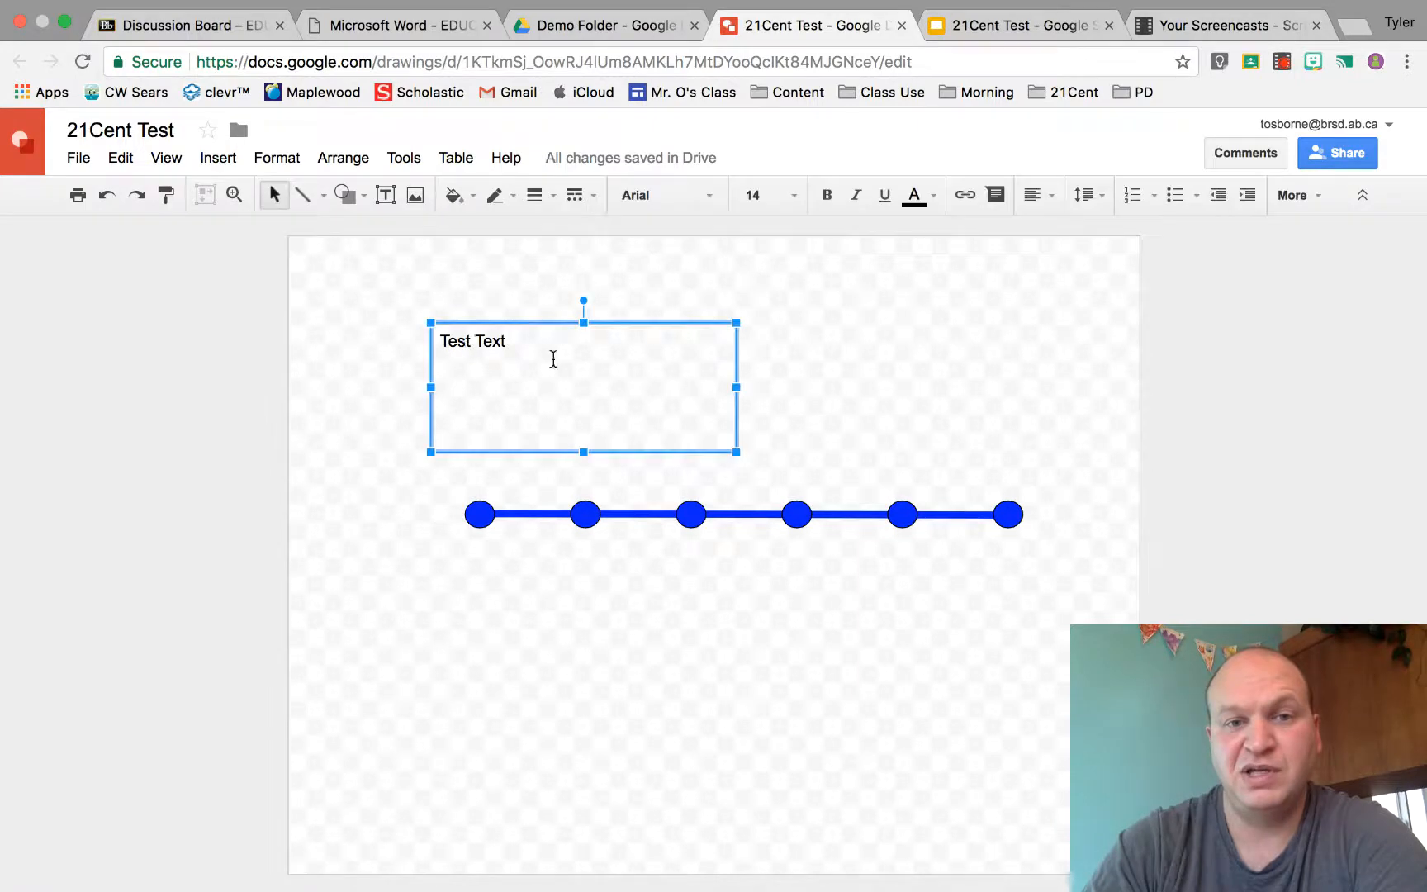
text(mmmm)
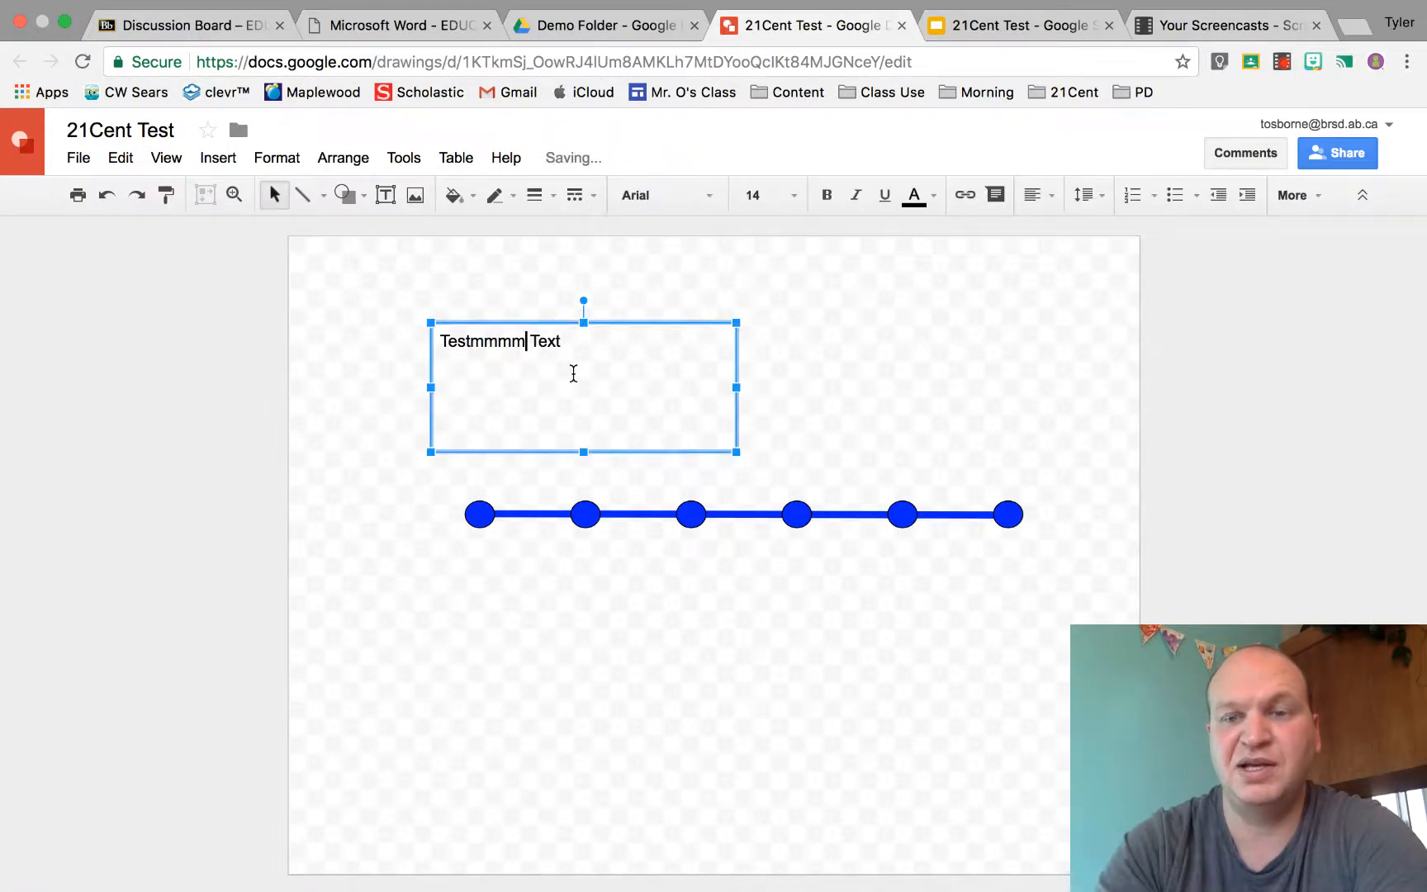
key(Backspace)
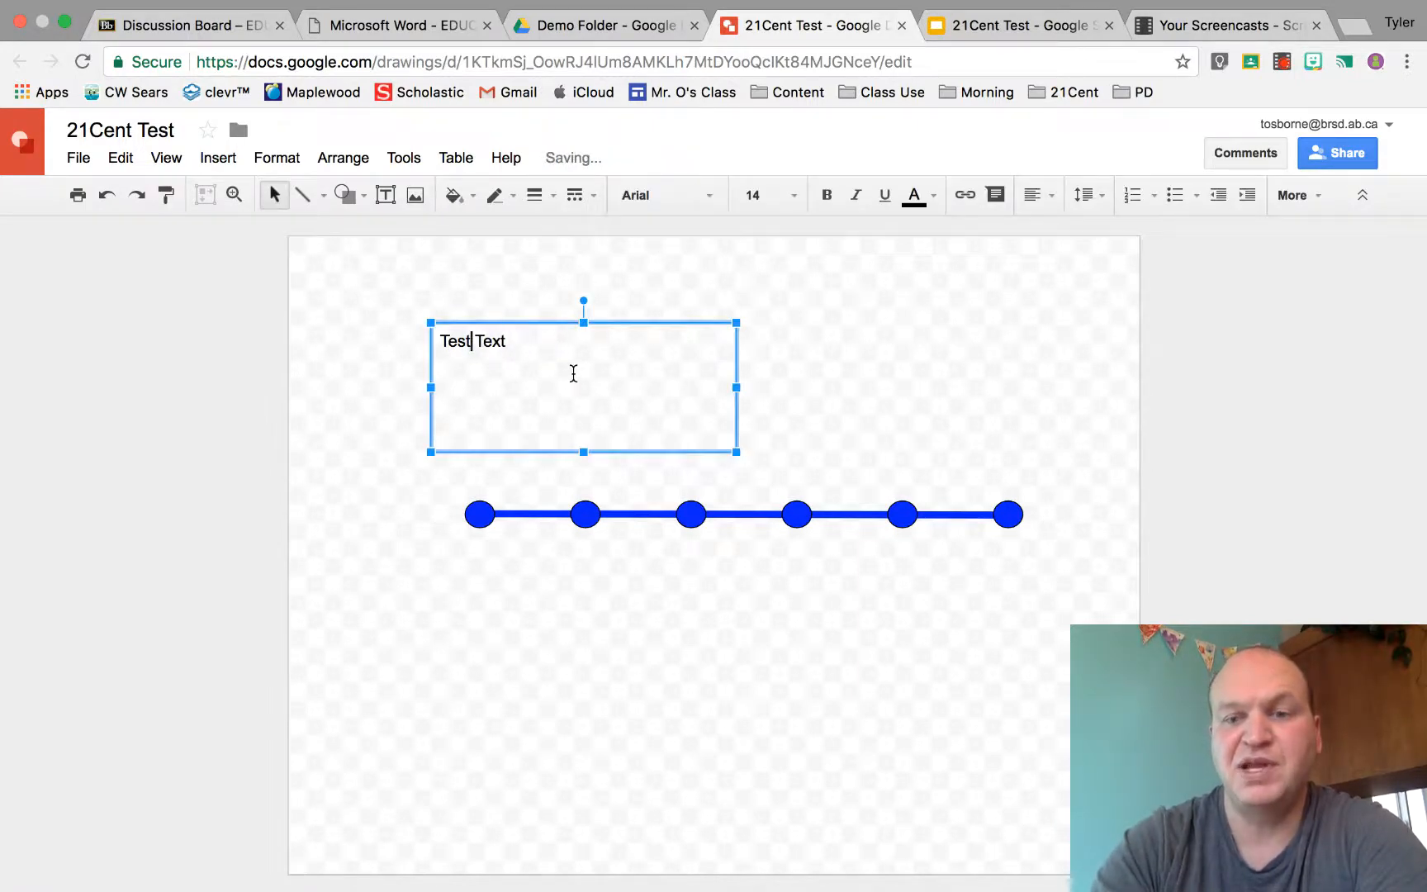
key(Backspace)
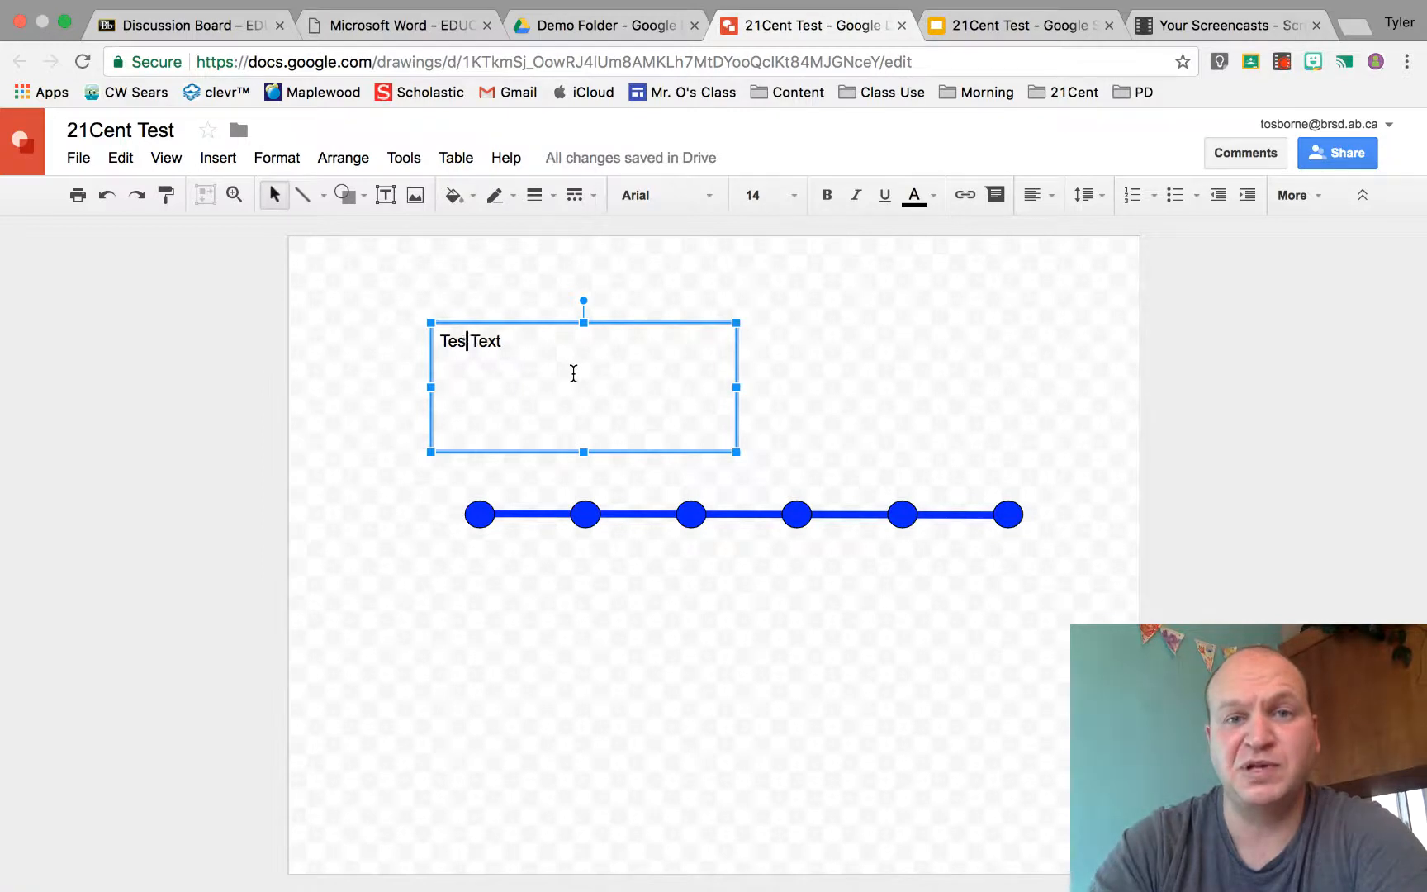
key(Backspace)
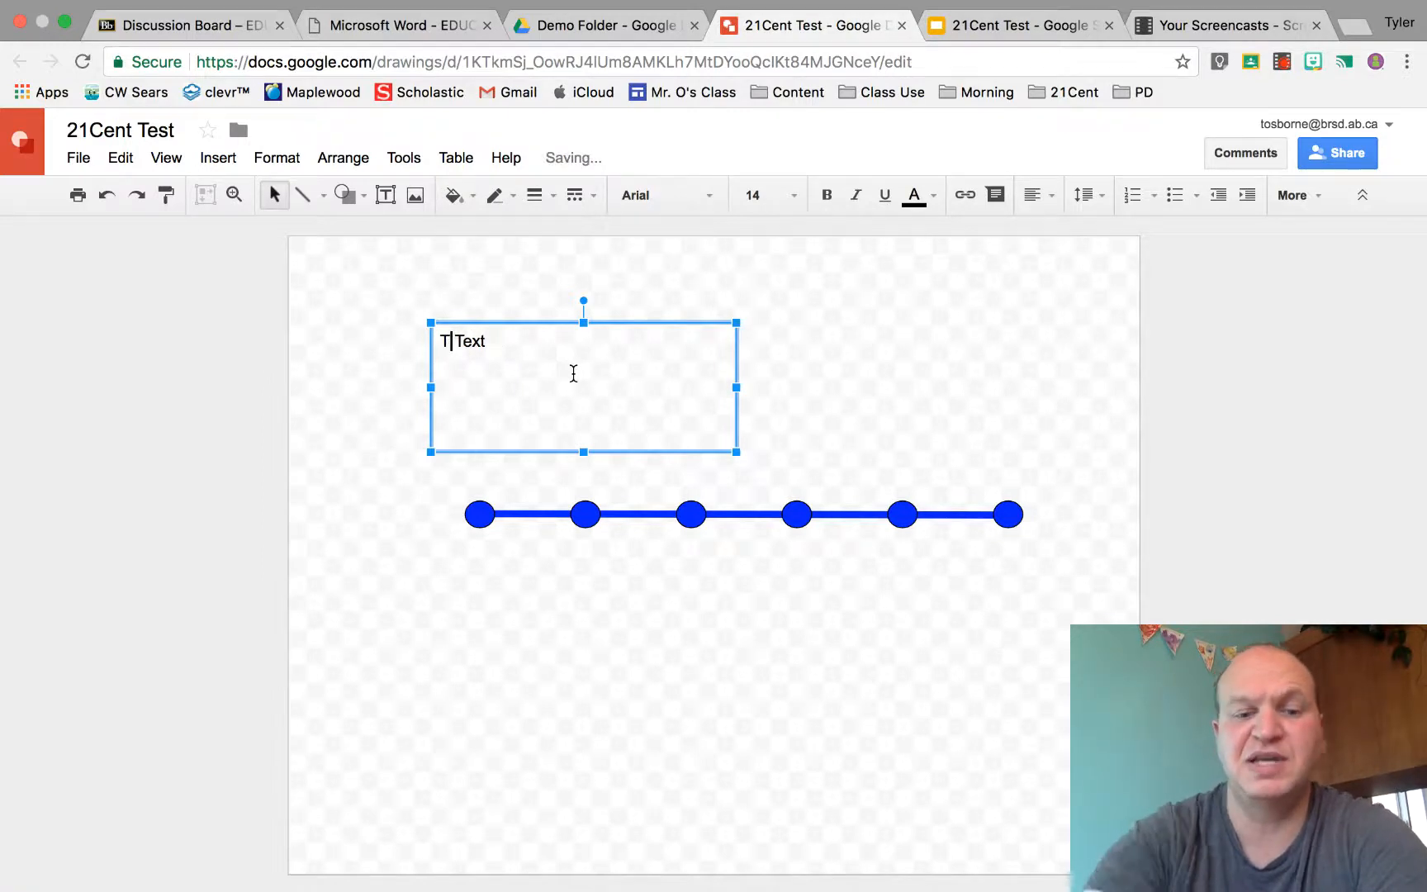
text(est)
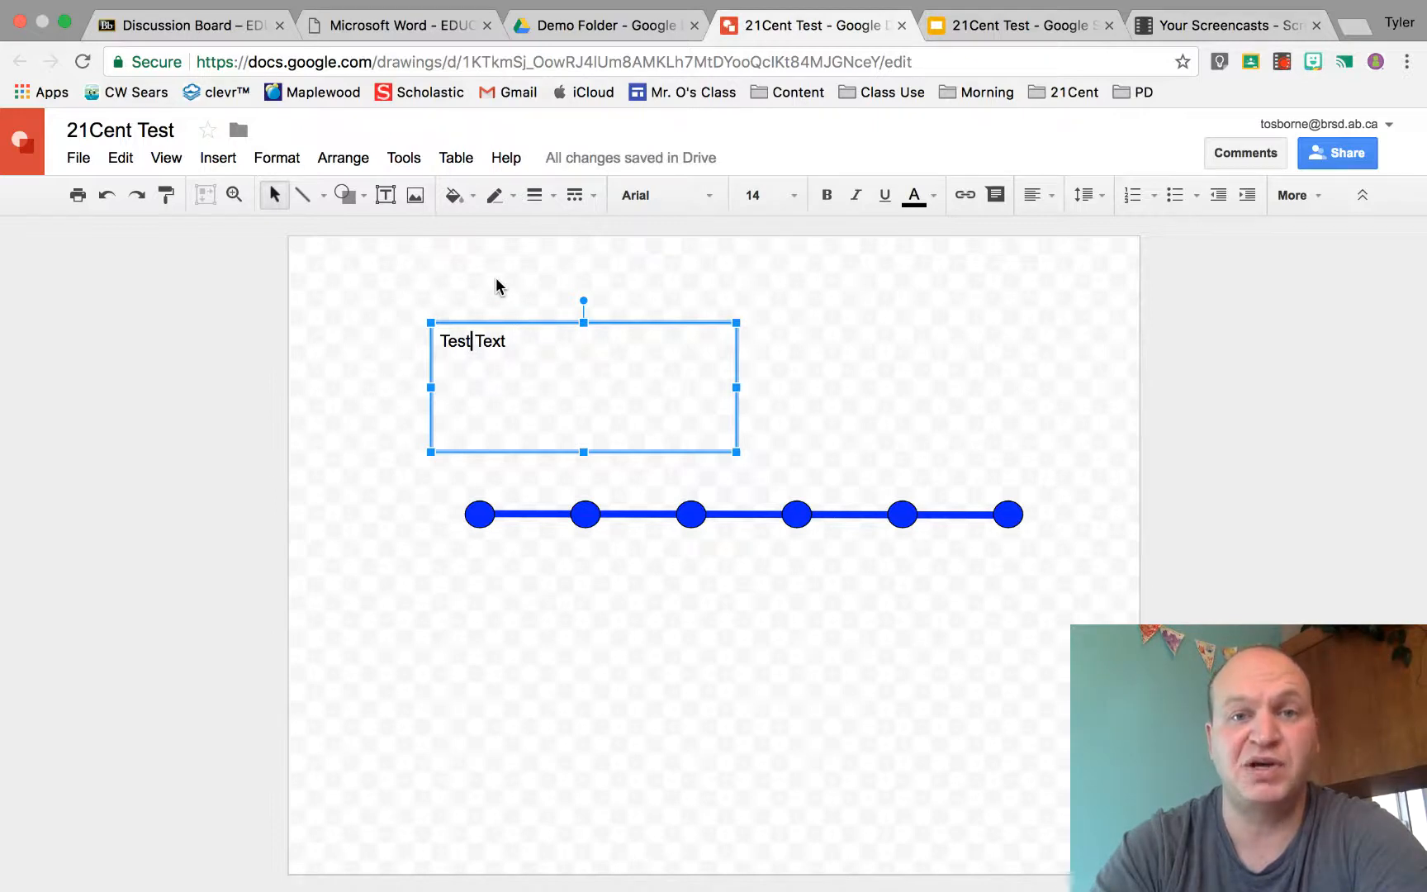
click(419, 294)
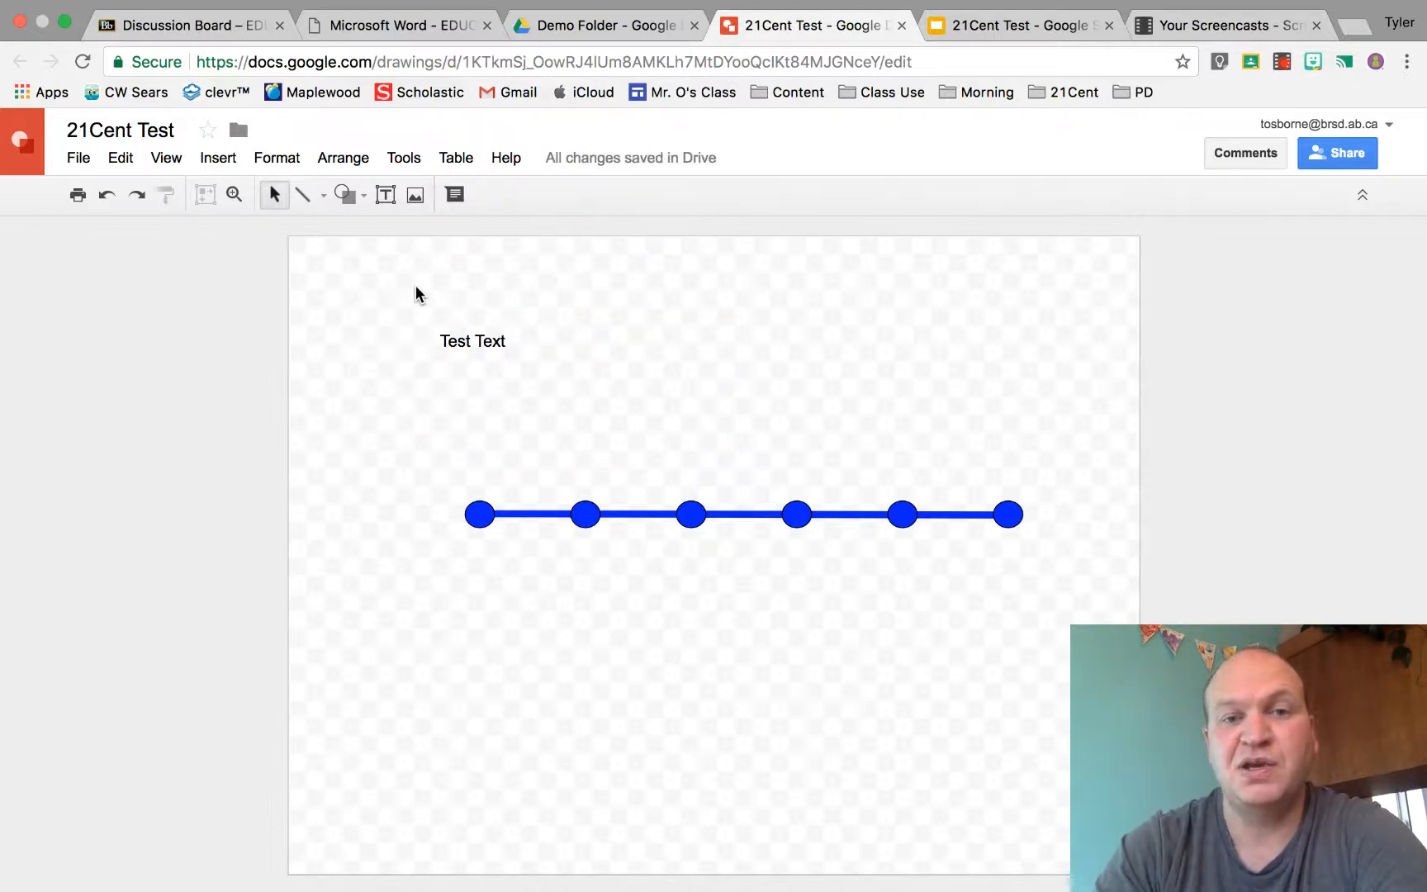
mouse_move(438, 320)
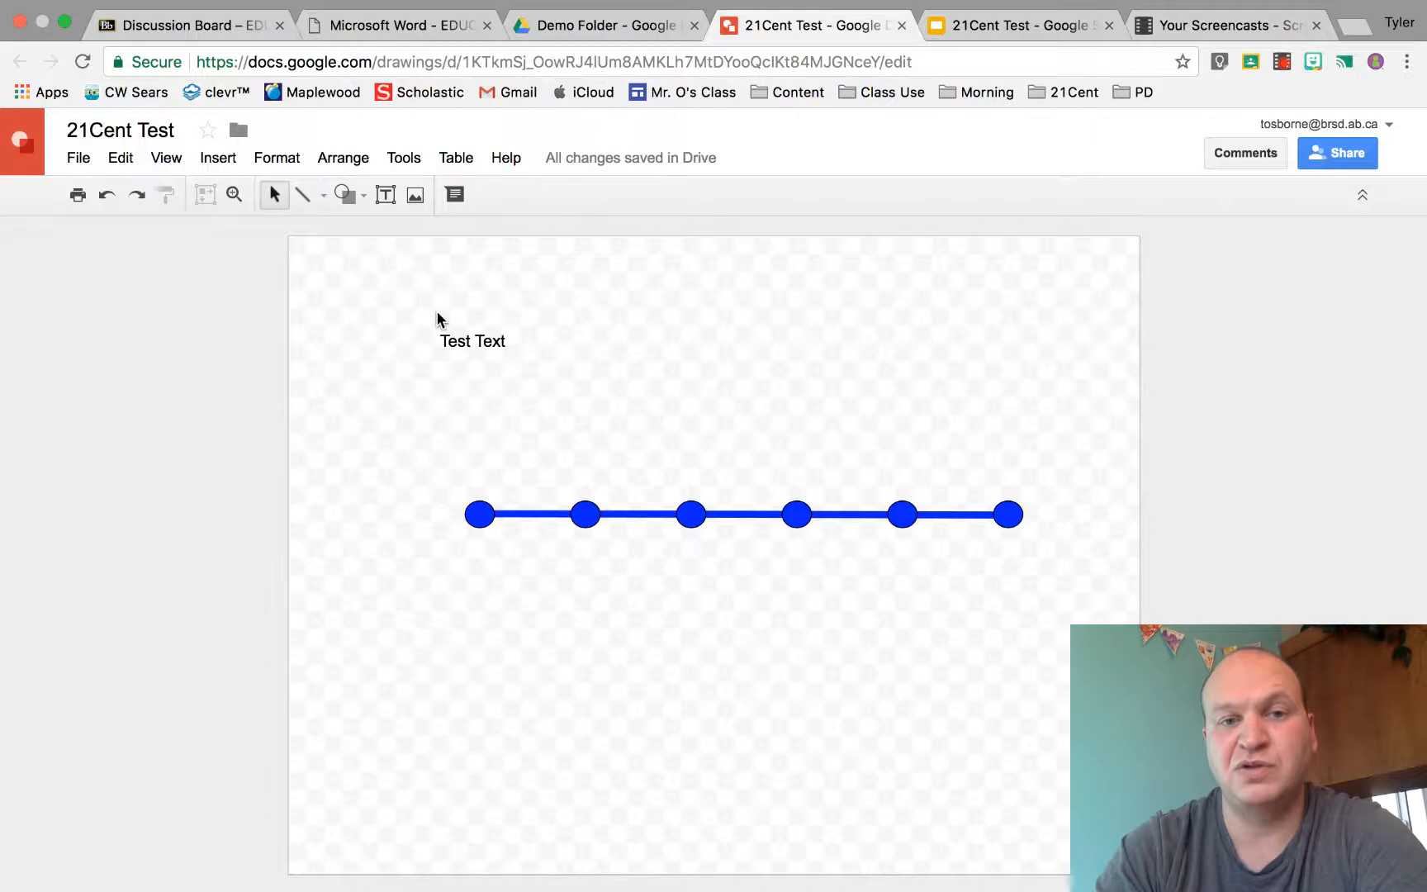
mouse_move(438, 323)
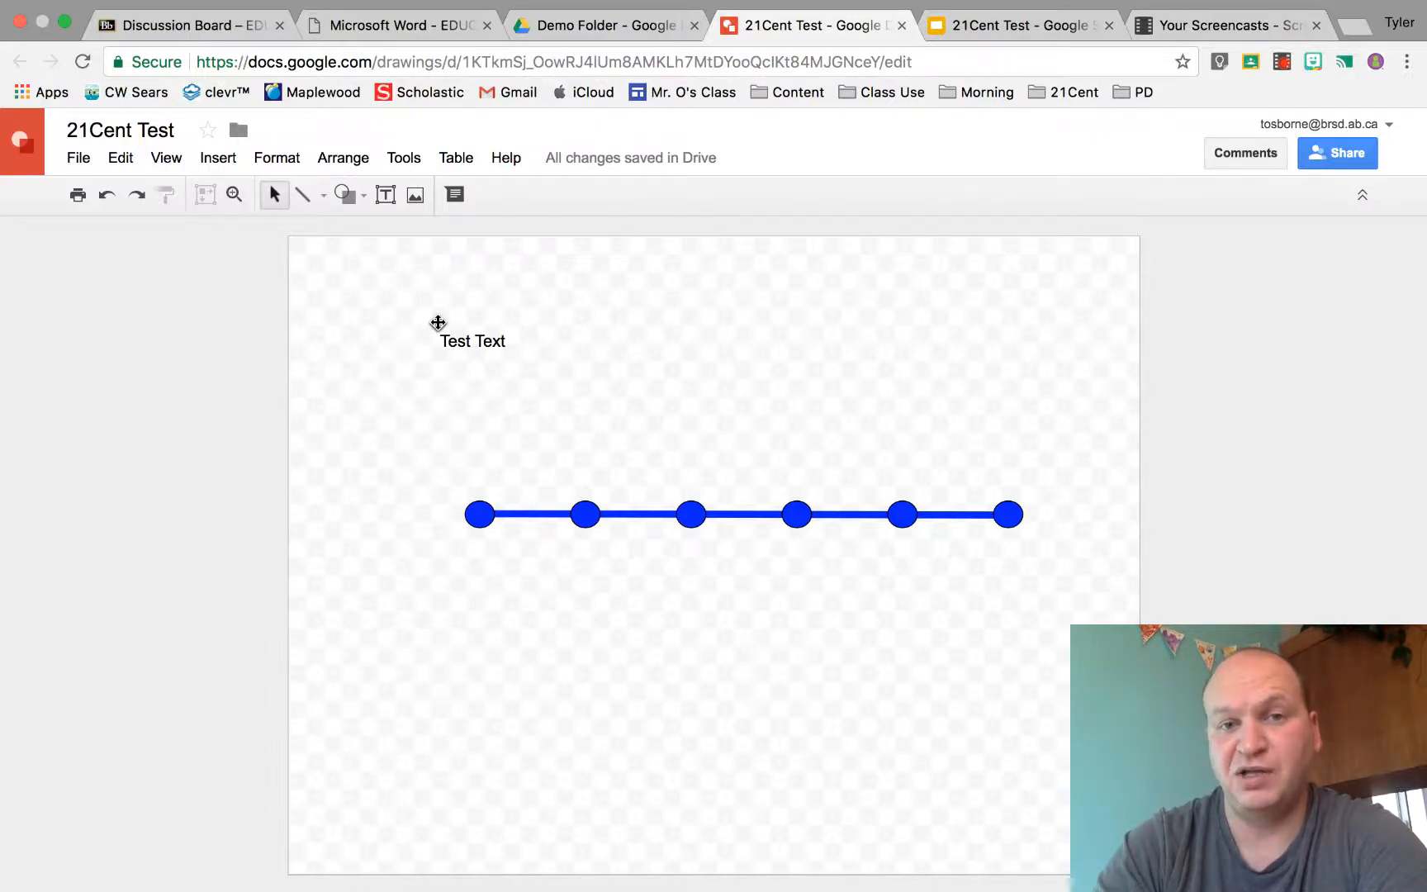
click(471, 341)
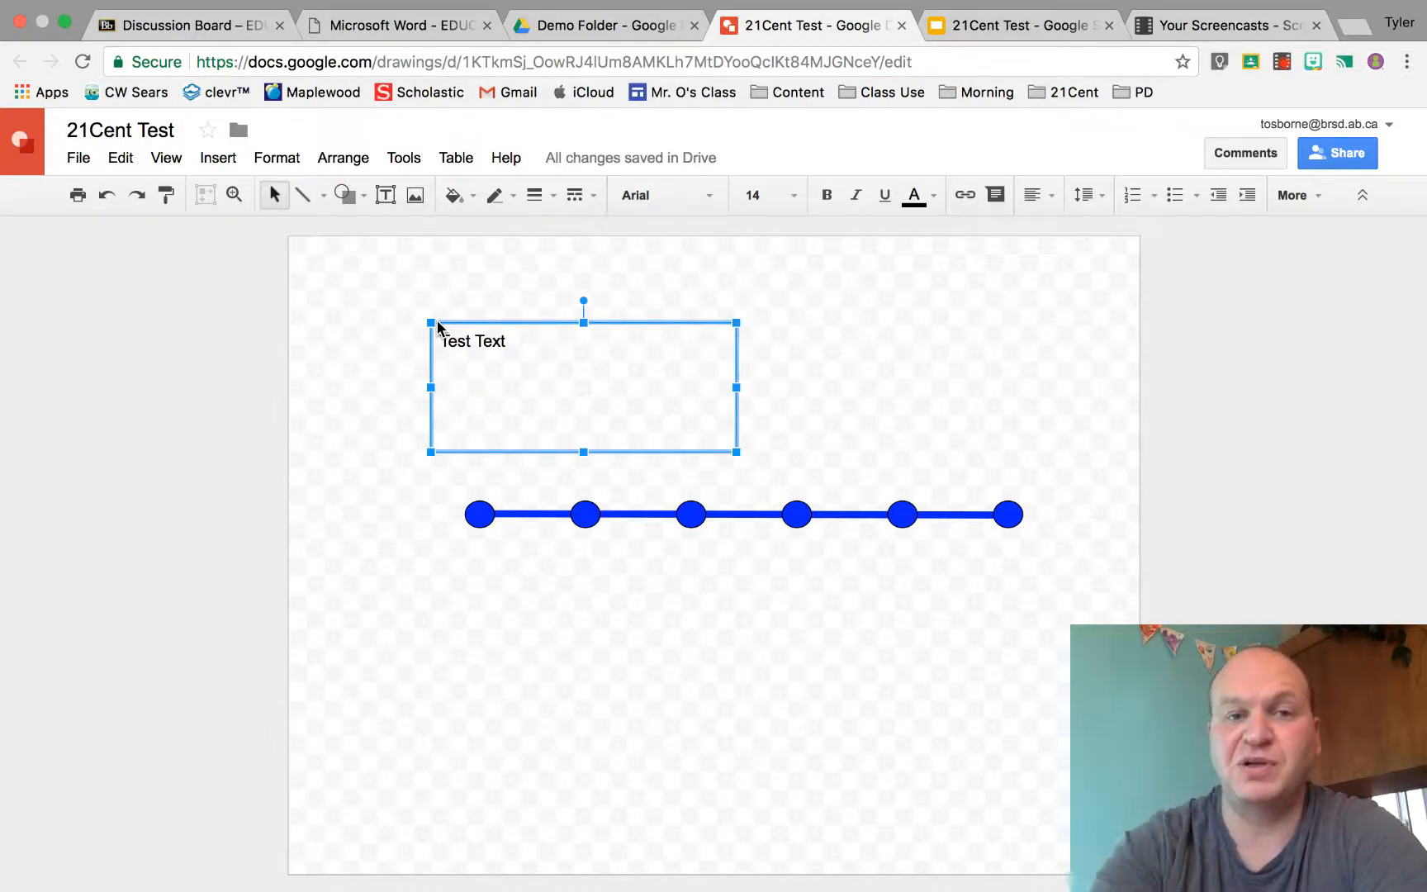
mouse_move(492, 309)
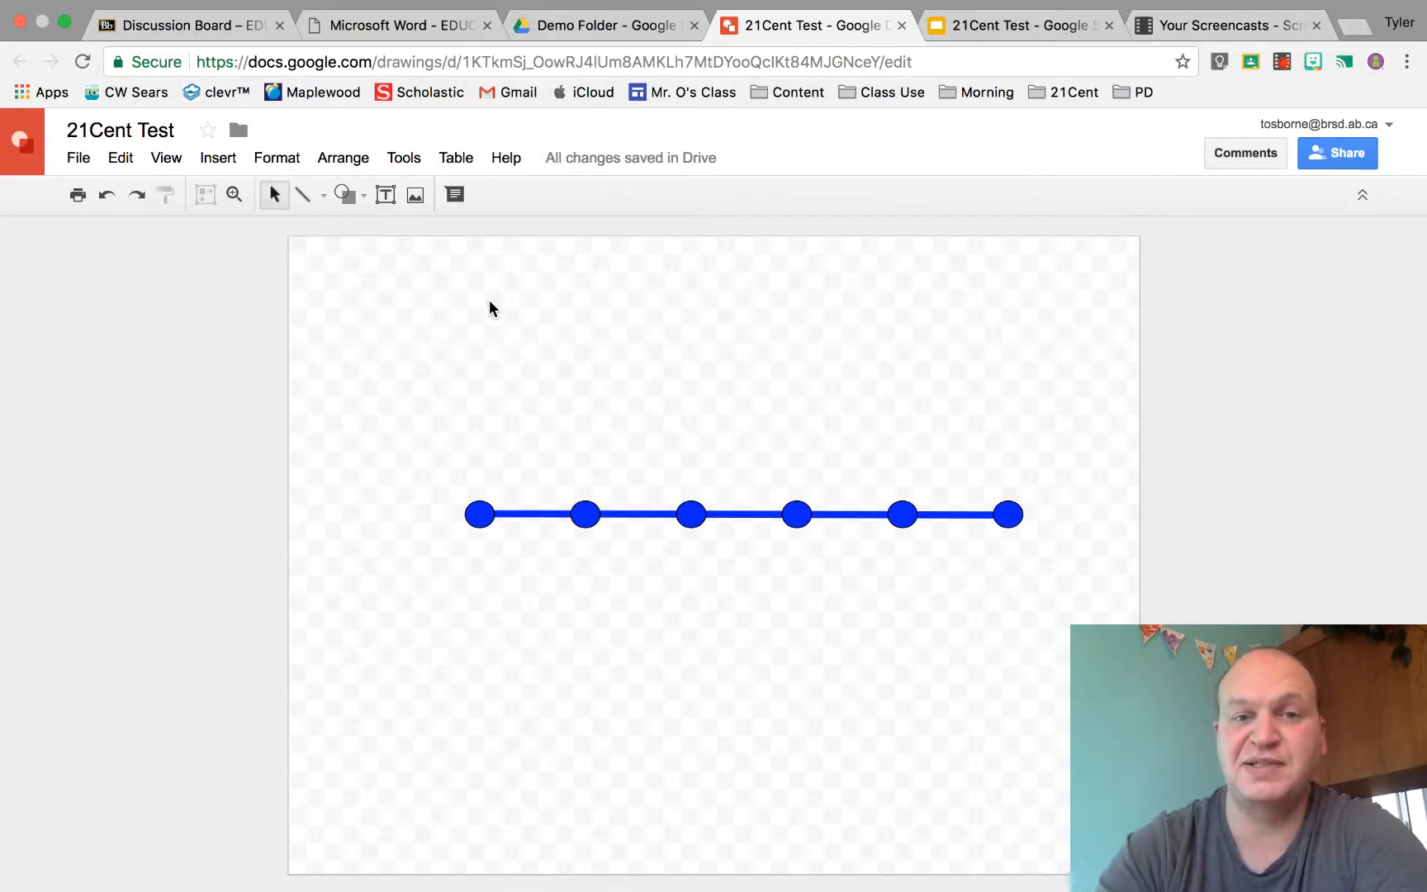
mouse_move(480, 495)
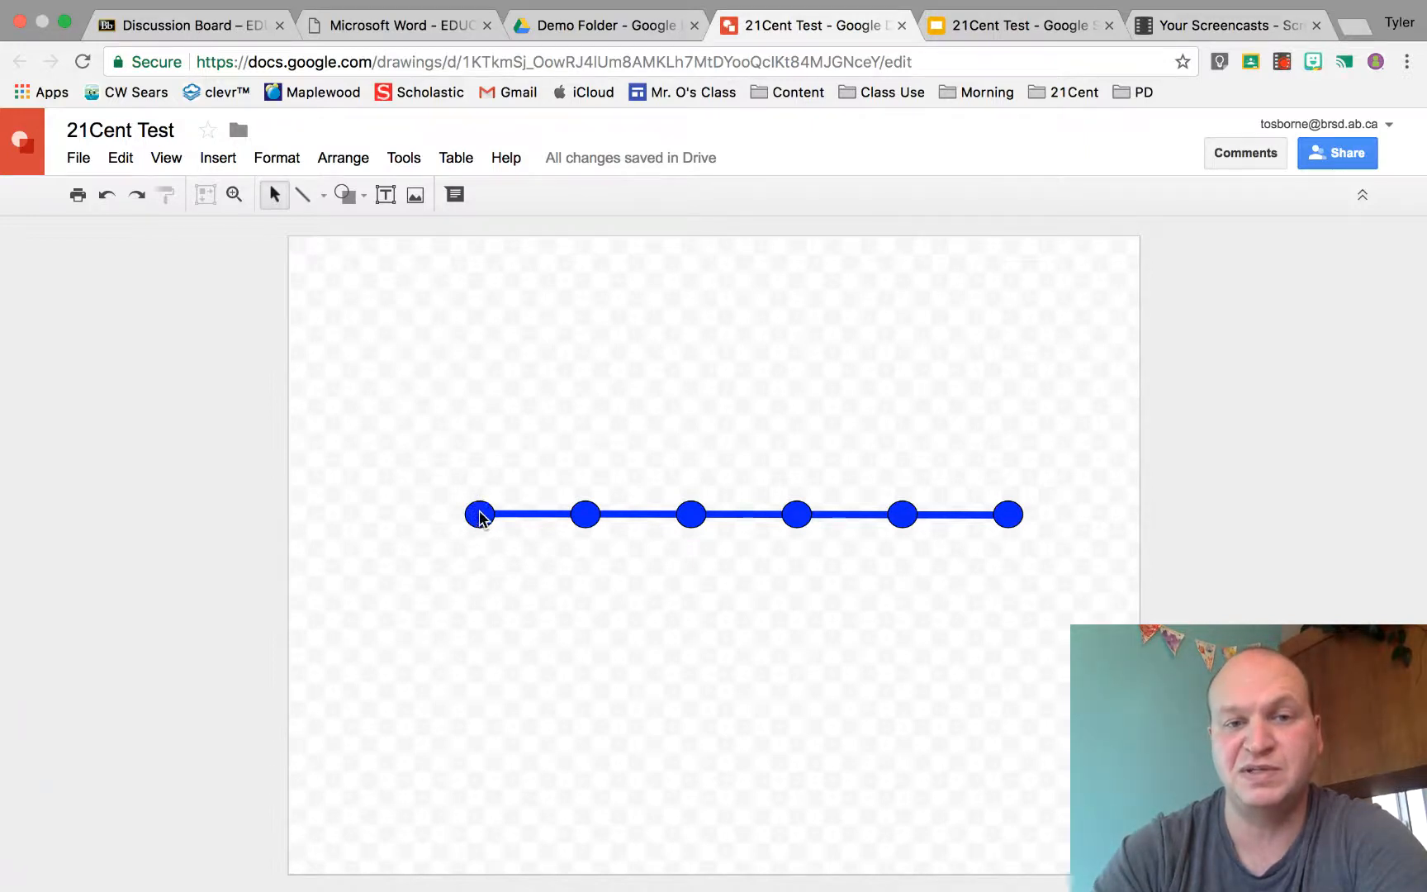
Delete the leftmost blue circle and select the next circle along the line.
click(479, 515)
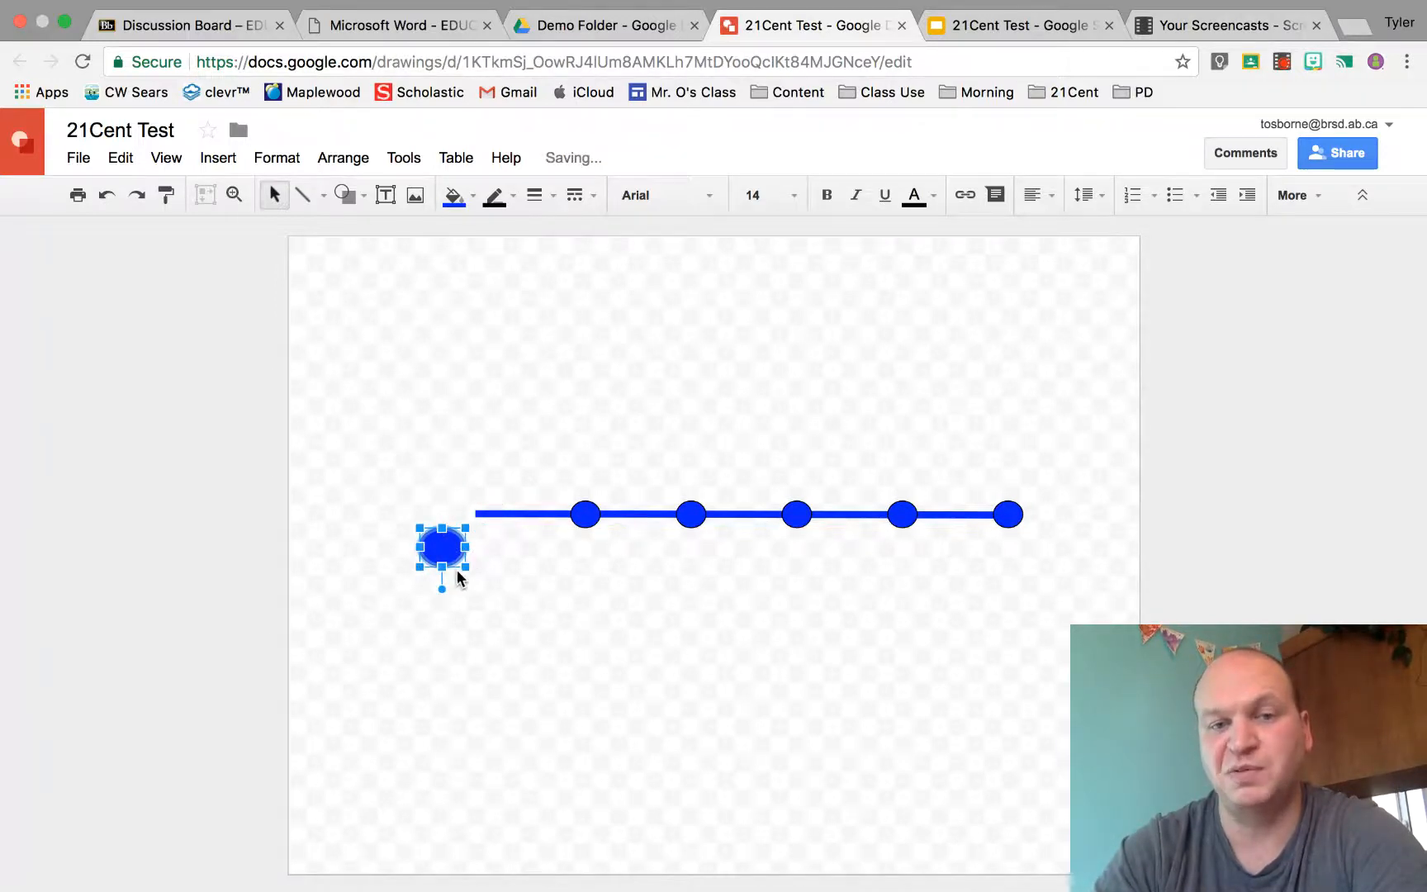
key(Delete)
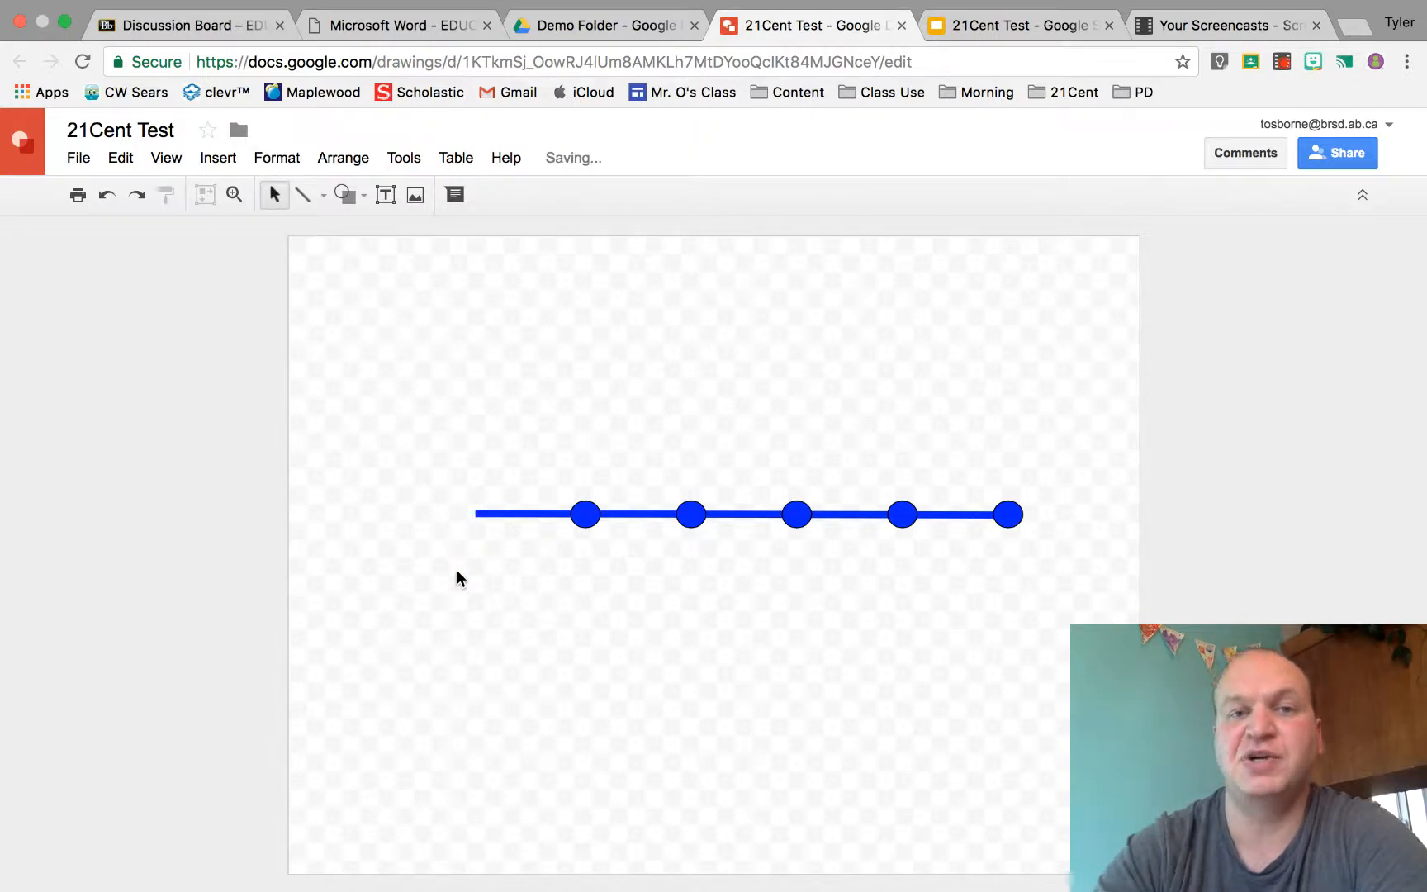
click(584, 513)
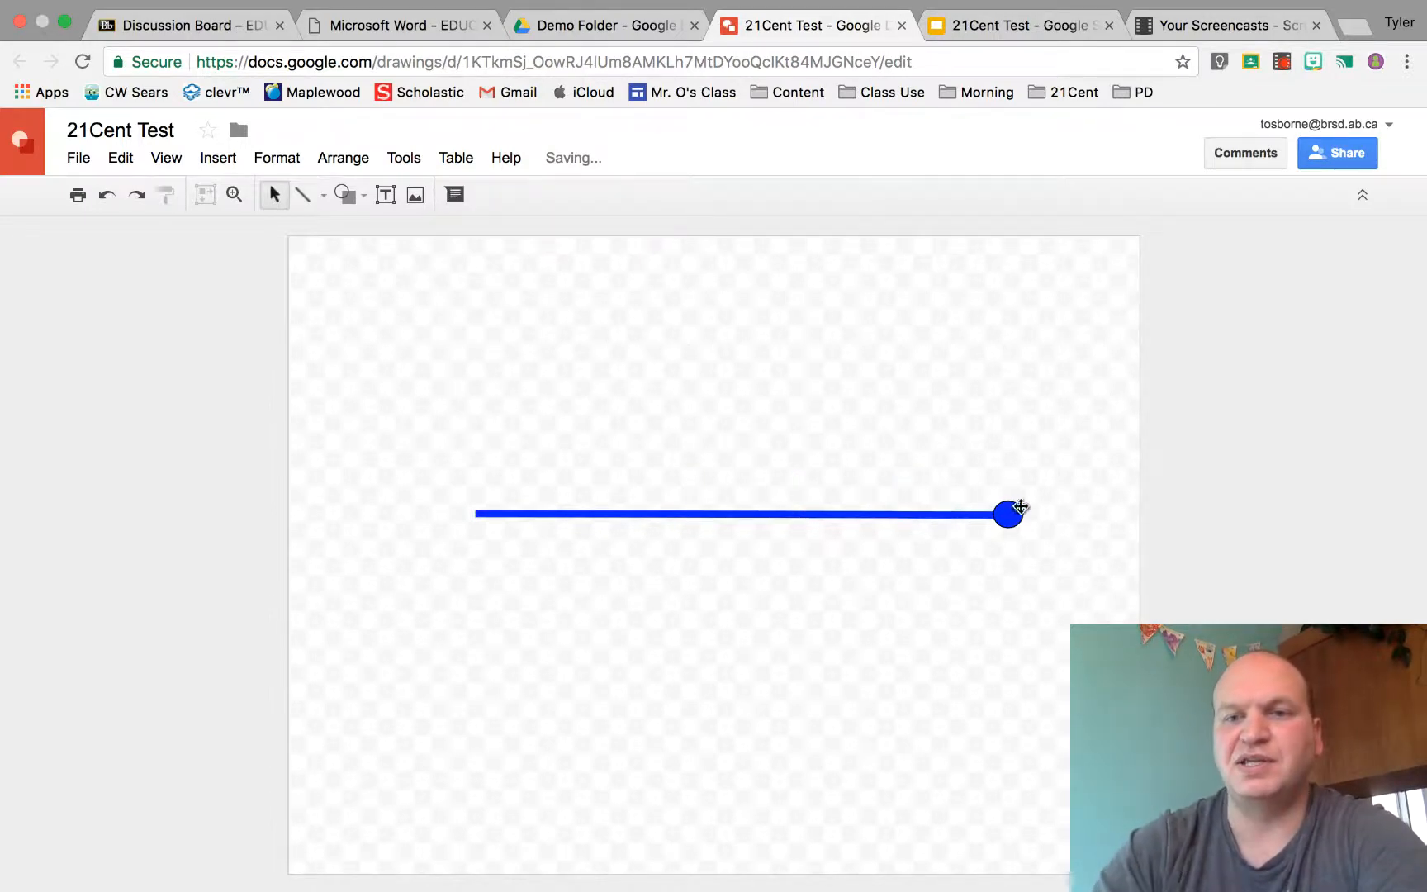
Delete the last remaining blue circle and the connecting line.
click(1007, 514)
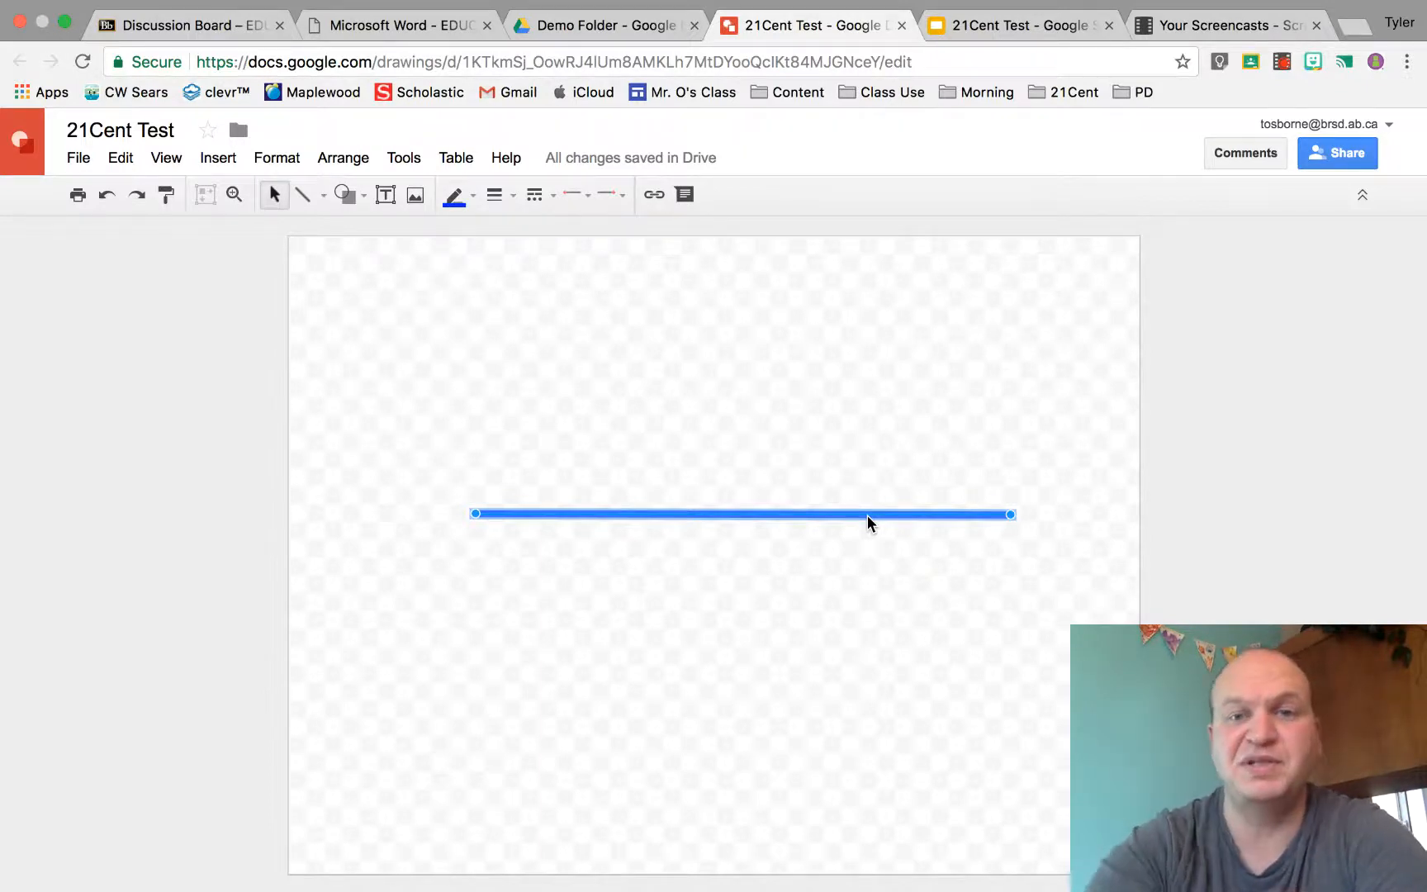
key(Delete)
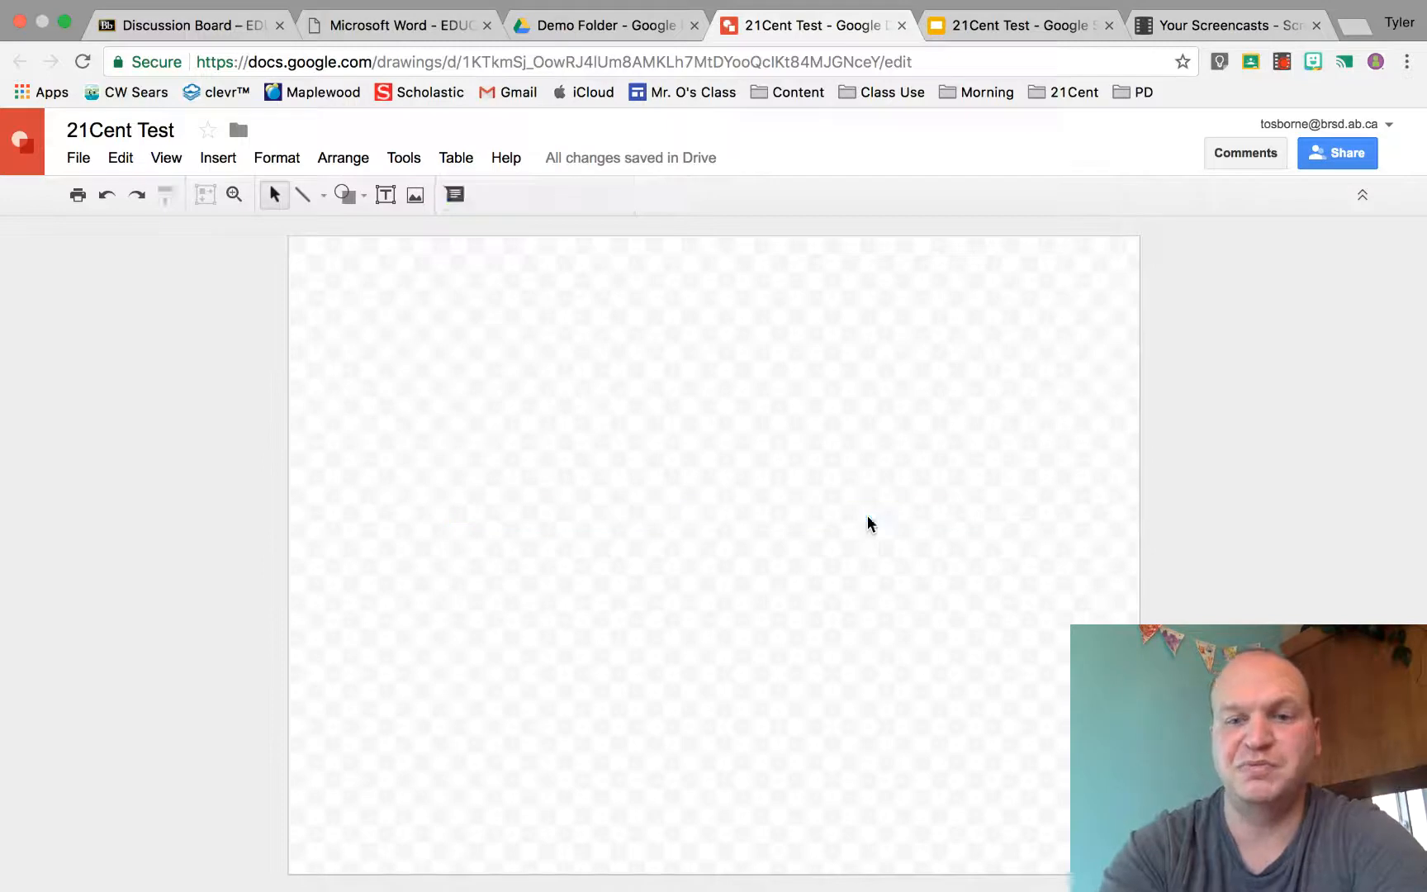
mouse_move(889, 643)
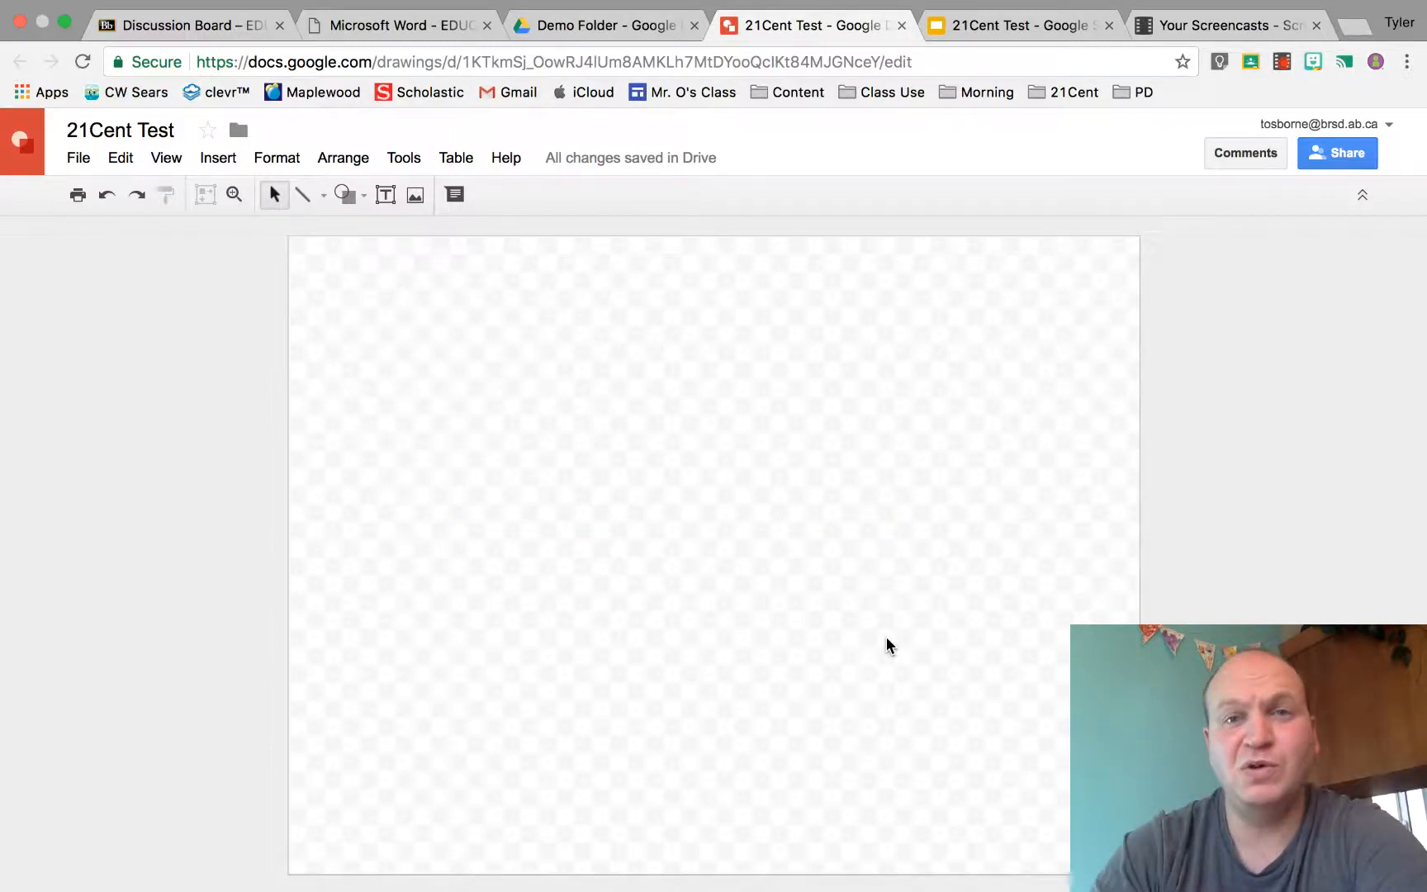
mouse_move(908, 792)
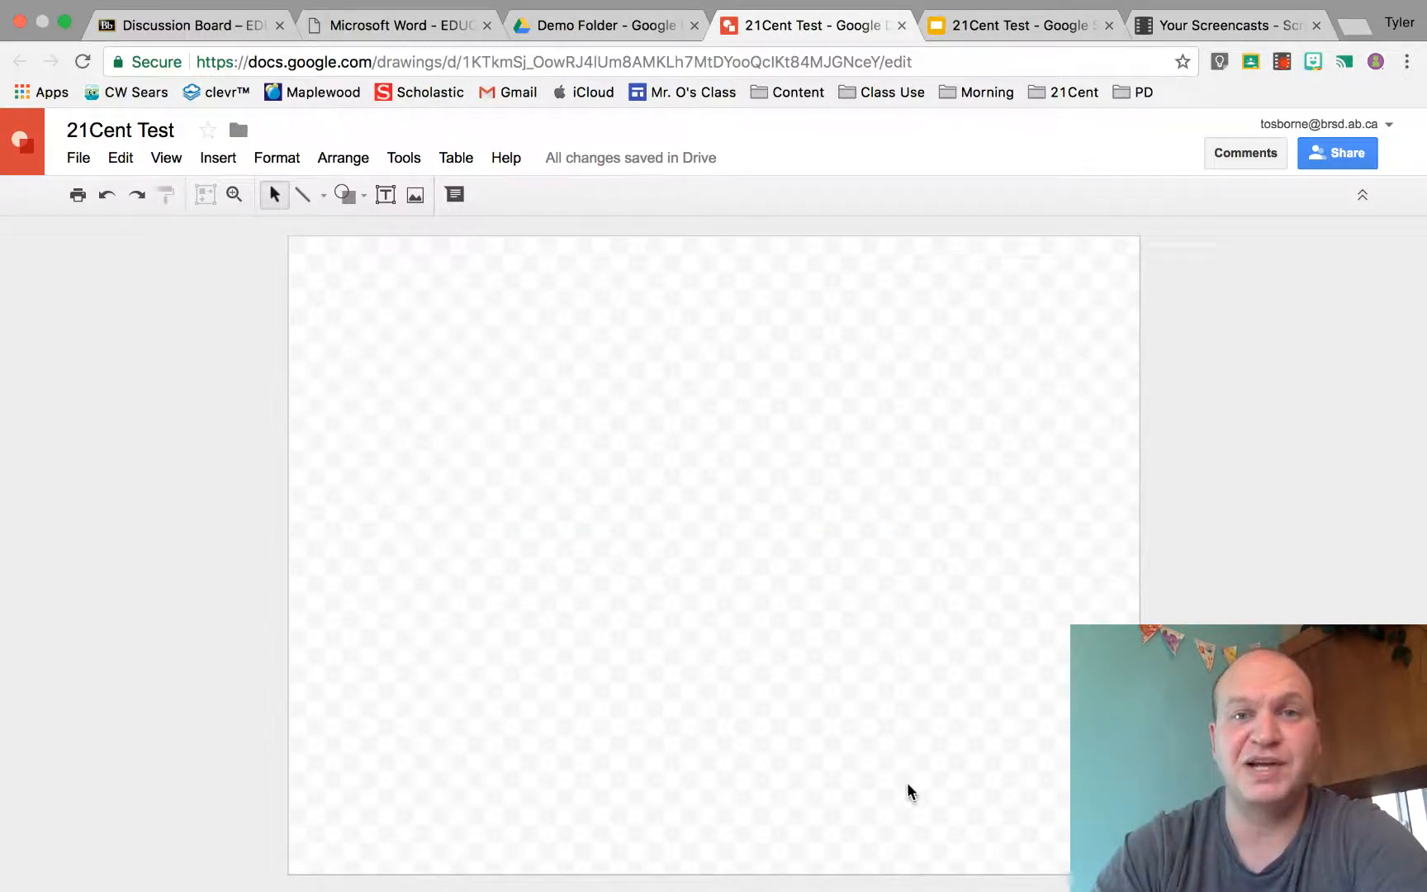